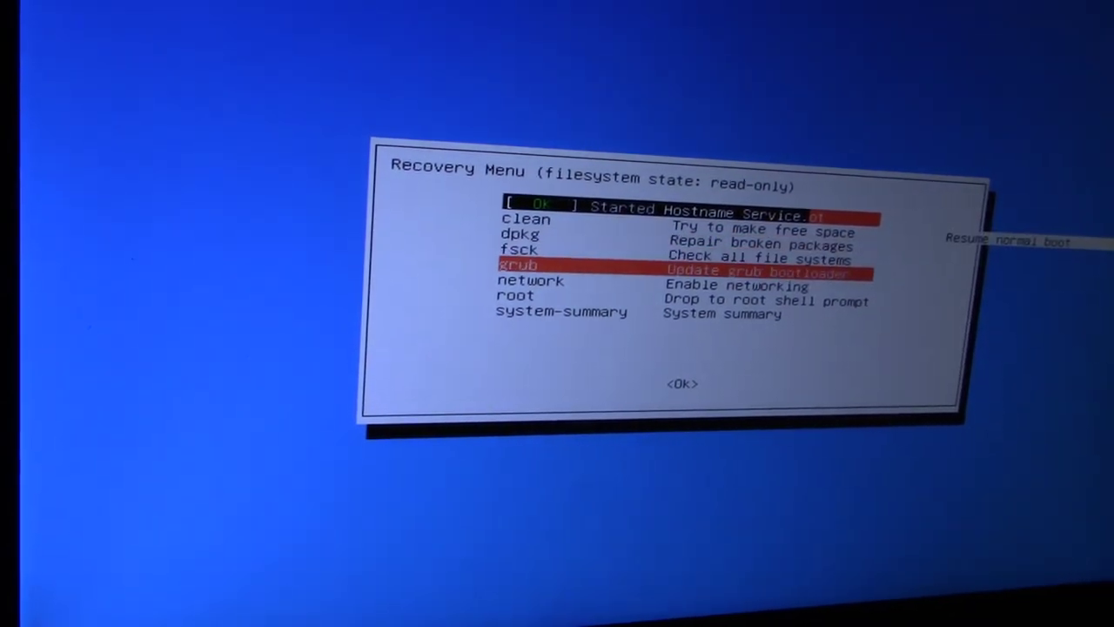
# Step: Highlight the 'root – Drop to root shell prompt' option in the Recovery Menu
pyautogui.press('Down')
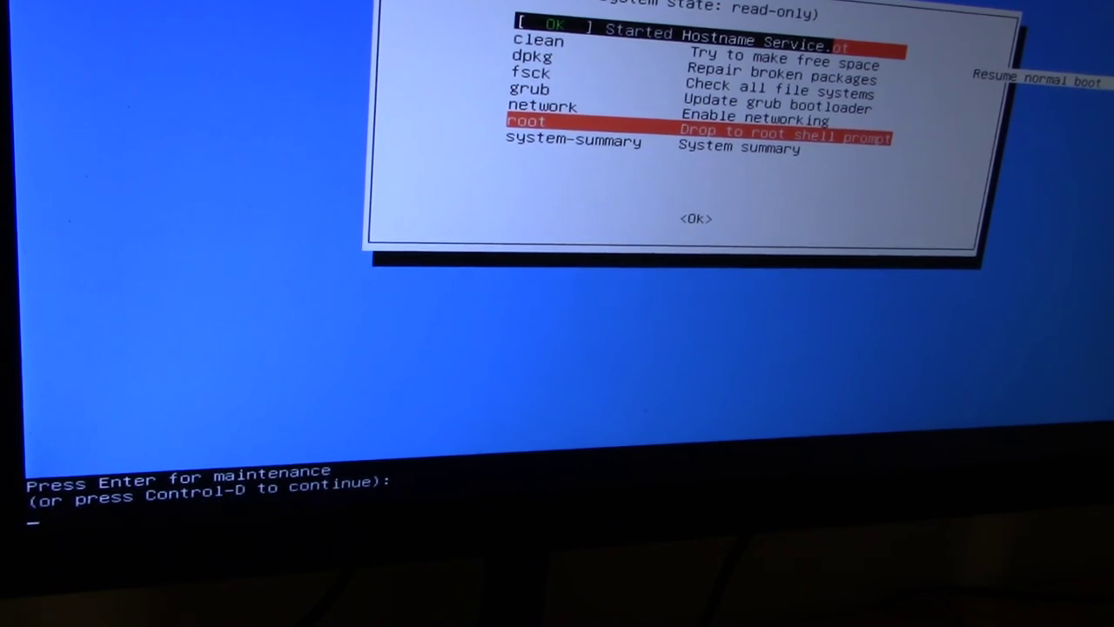
# Step: Print Timeshift's help text, then begin typing the 'timeshift --restore' command
pyautogui.write('timeshift')
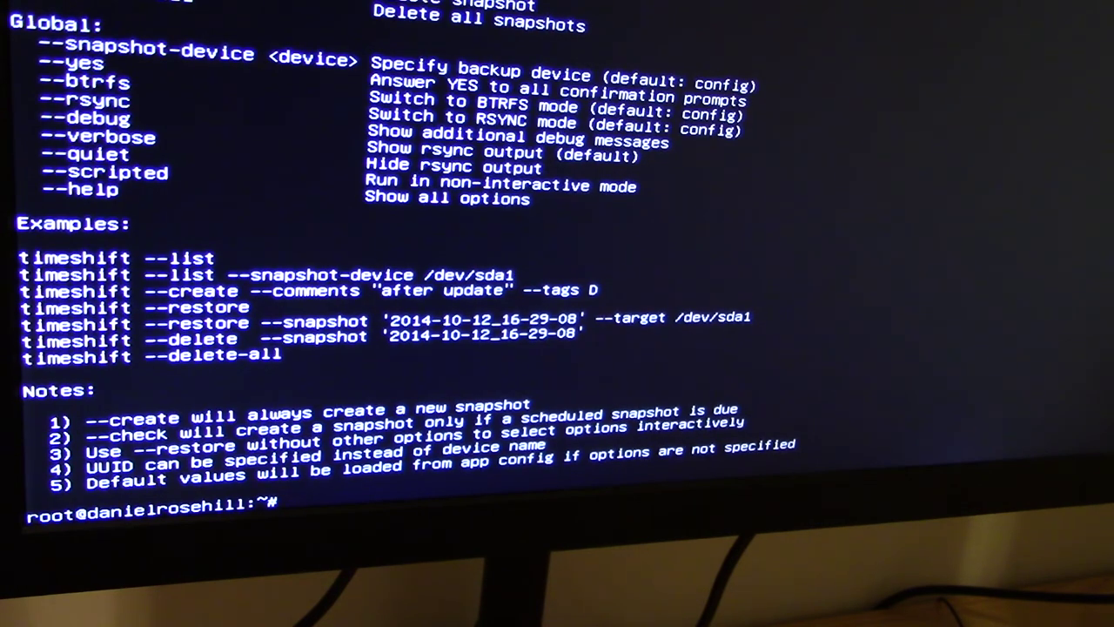
pyautogui.write('timeshift --restore')
pyautogui.write('2')
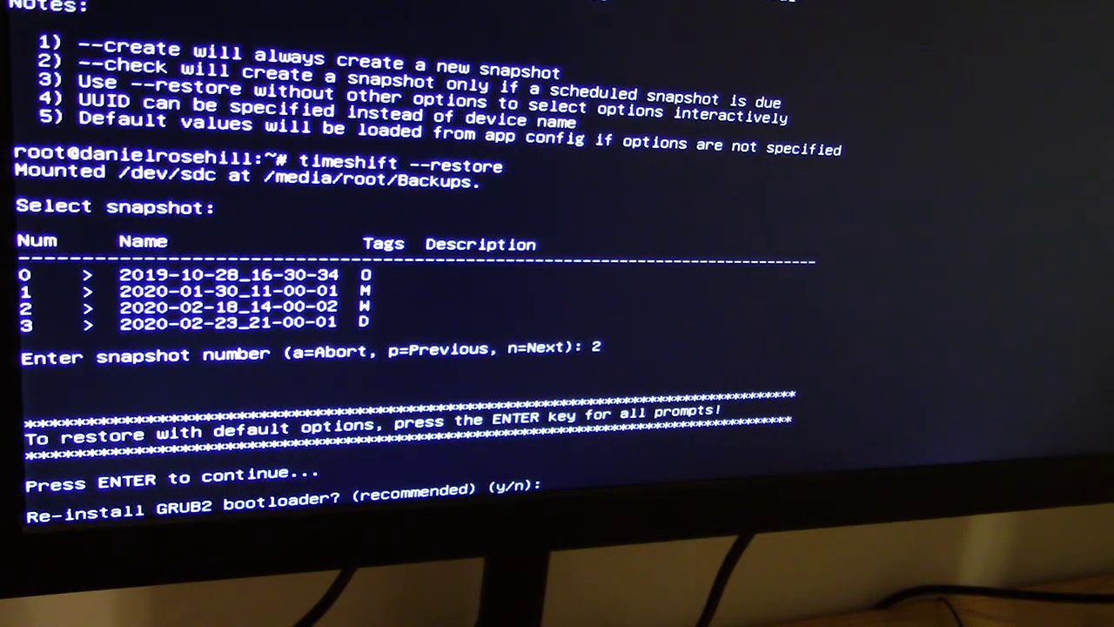
# Step: Answer y to reinstall the GRUB2 bootloader after choosing snapshot 2020-02-18_14-00-02
pyautogui.write('y')
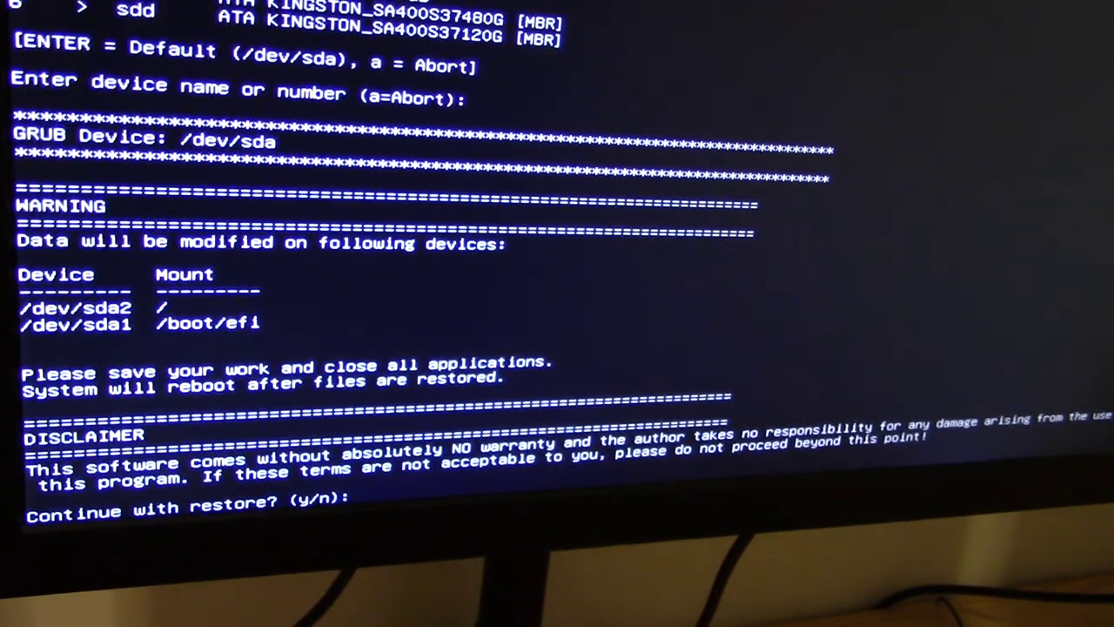
# Step: Answer y to continue the restore despite the /dev/sda2 and /dev/sda1 warning
pyautogui.write('y')
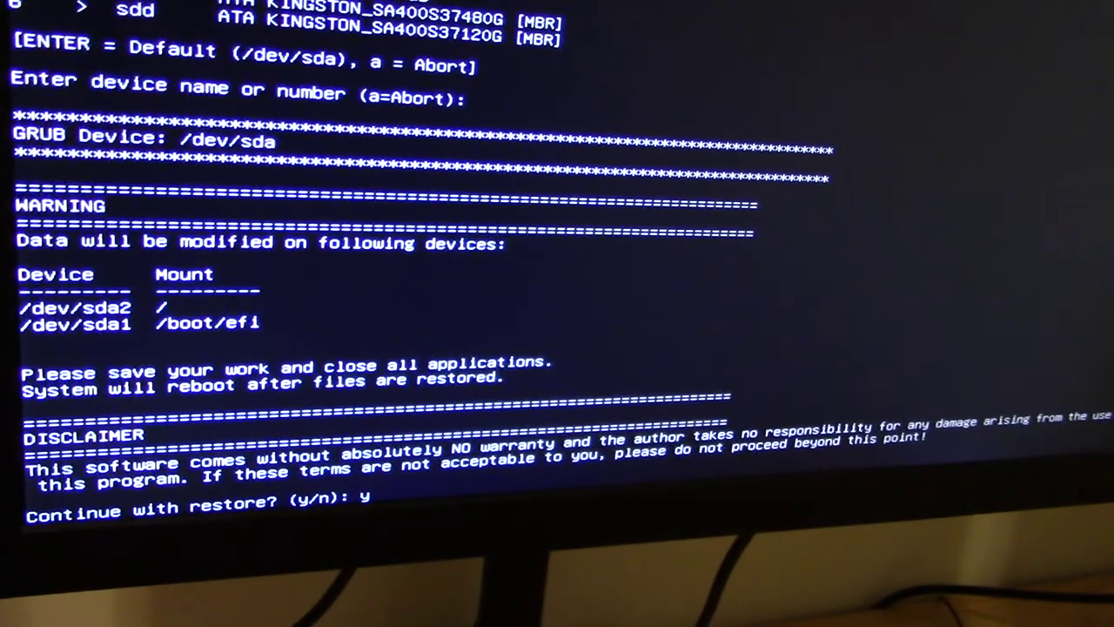